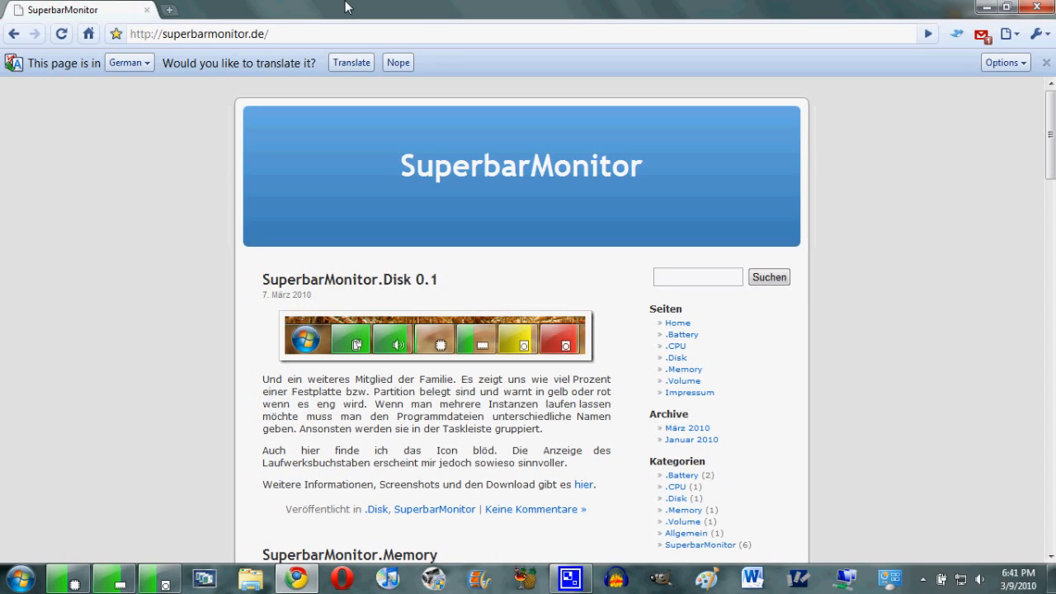
mouse_move(276, 16)
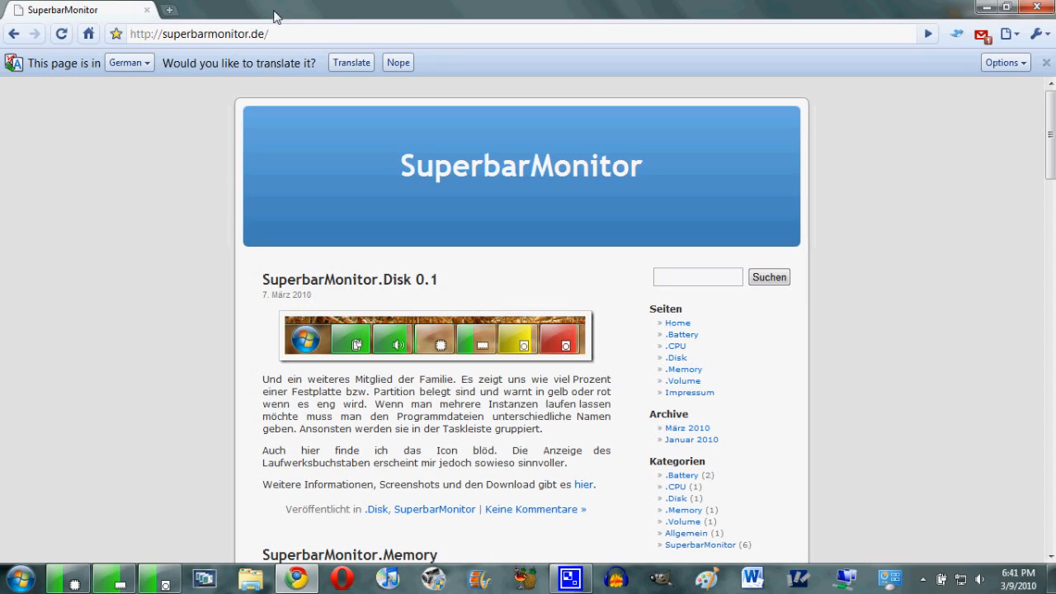
Step: Select the superbarmonitor.de address and scroll down to the CPU 0.1 and Volume 0.1 posts
left_click(198, 33)
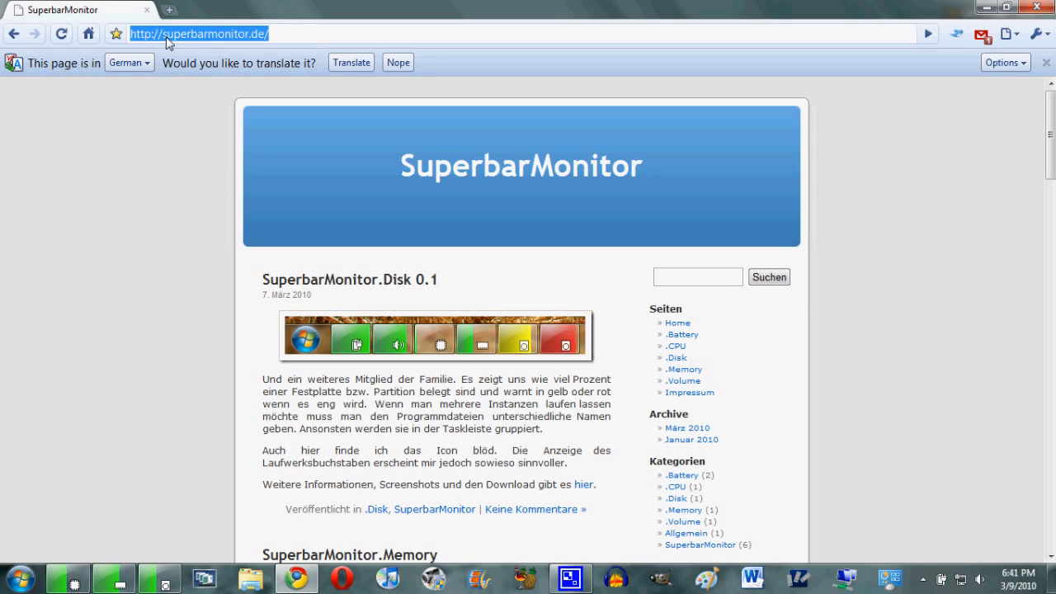
mouse_move(162, 198)
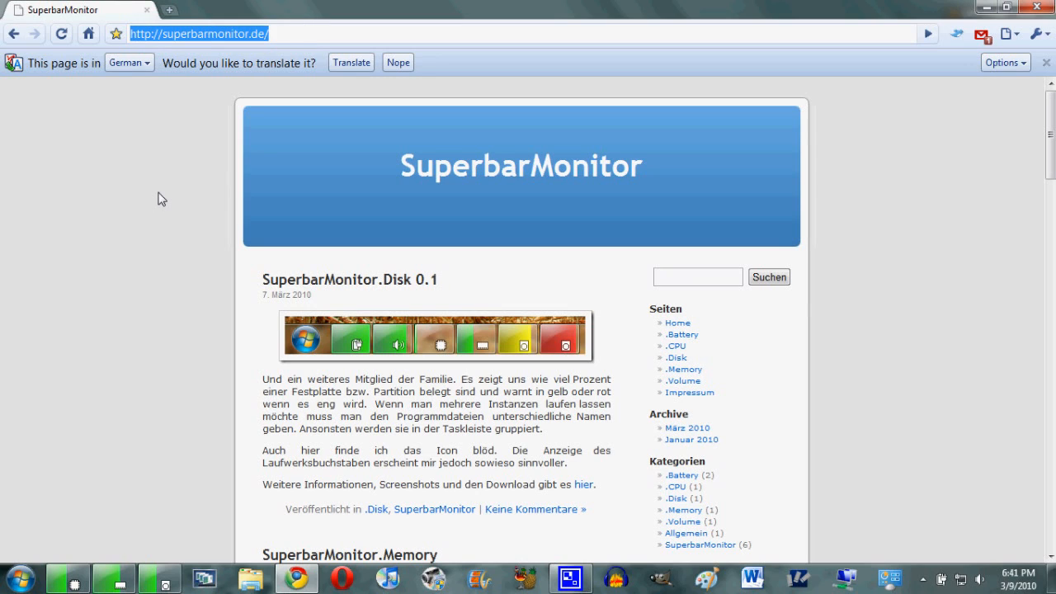
mouse_move(191, 158)
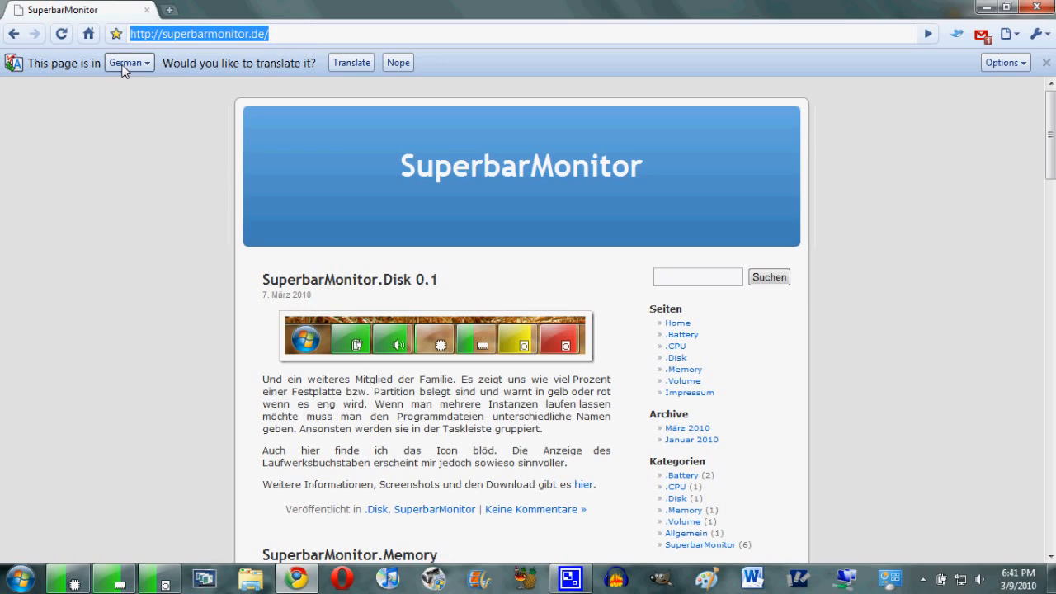
scroll("down", 3)
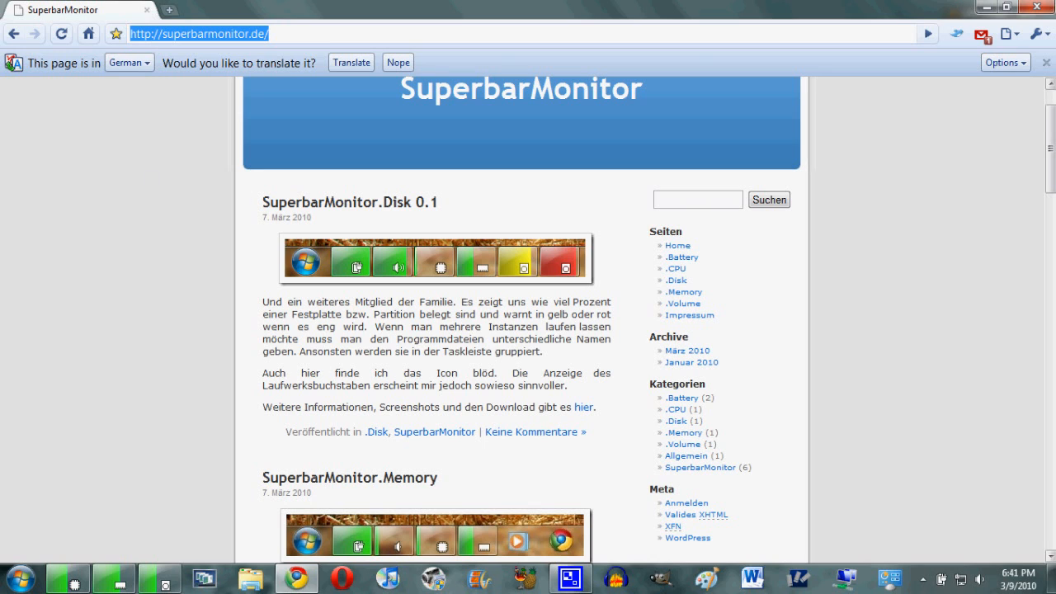
scroll("down", 3)
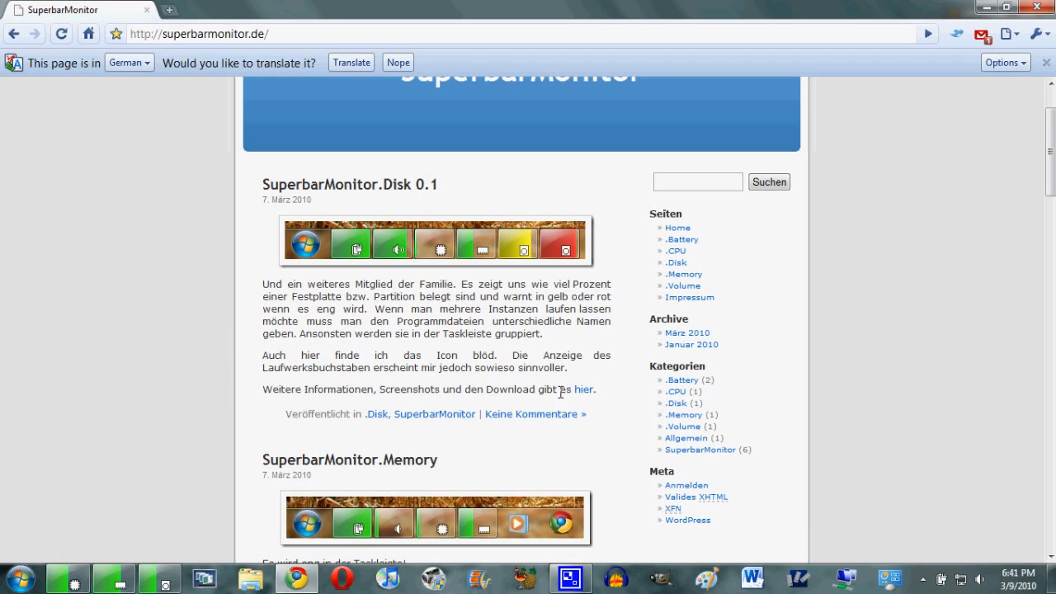
scroll("down", 3)
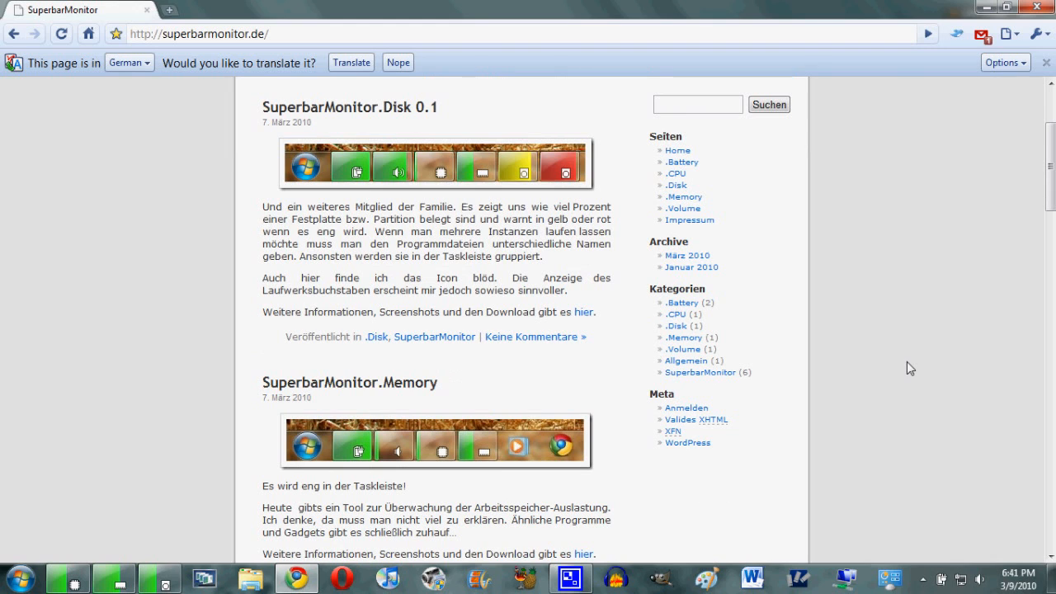
mouse_move(340, 201)
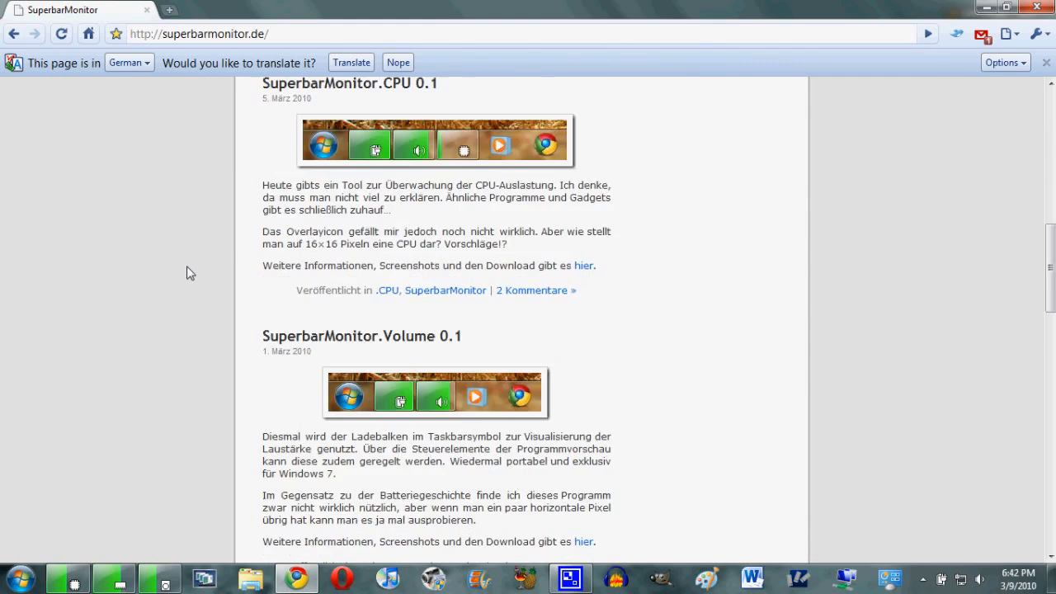
scroll("down", 3)
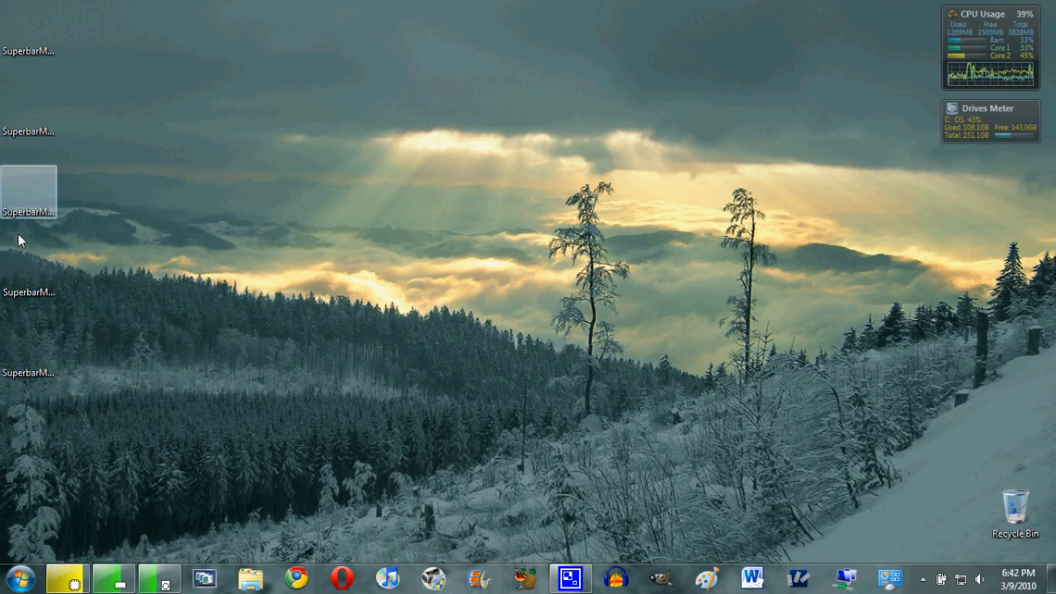
mouse_move(175, 340)
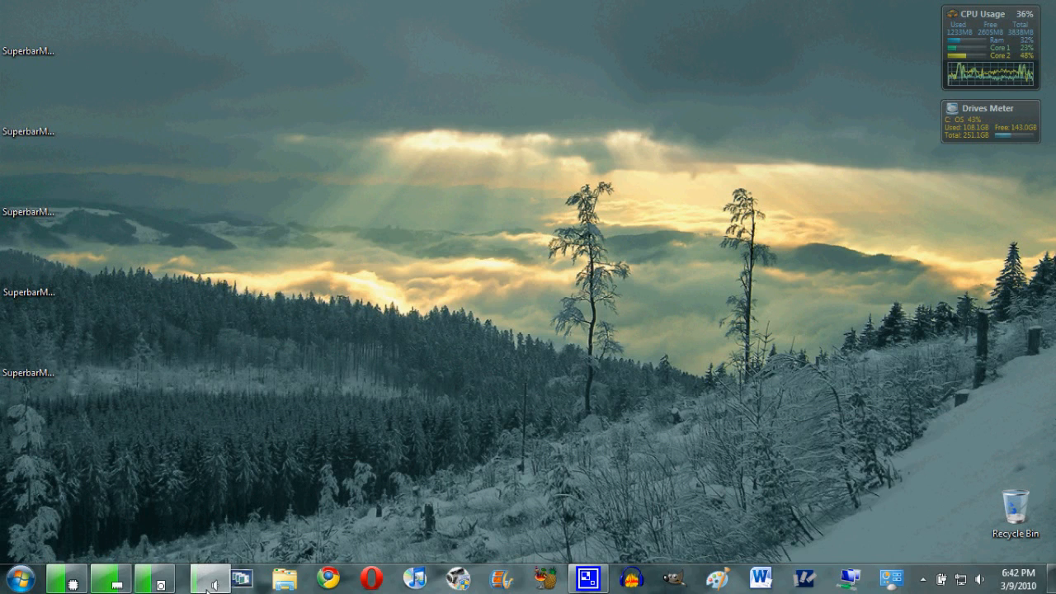
mouse_move(396, 495)
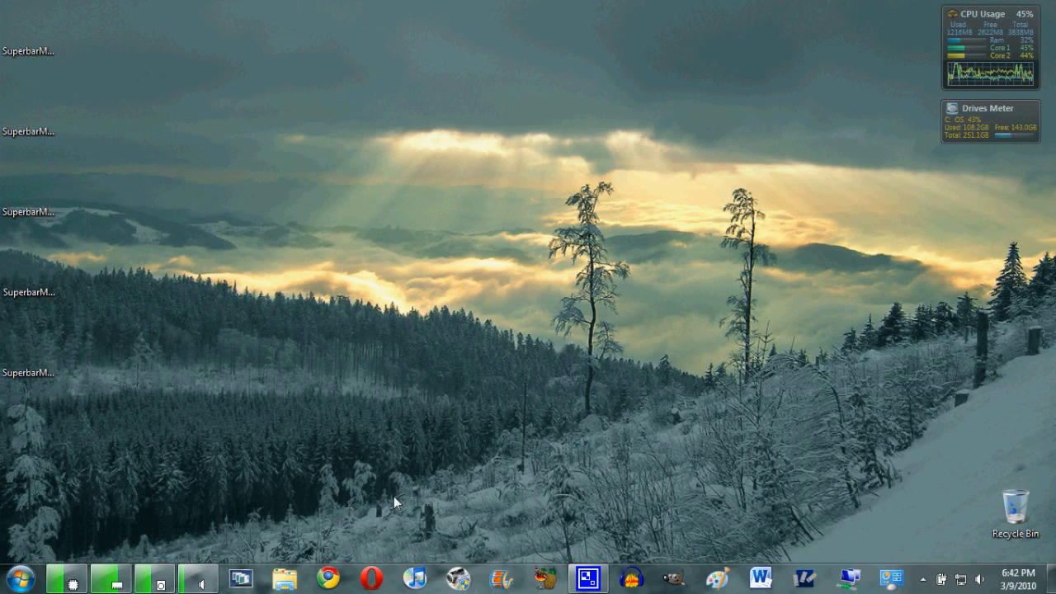
mouse_move(322, 520)
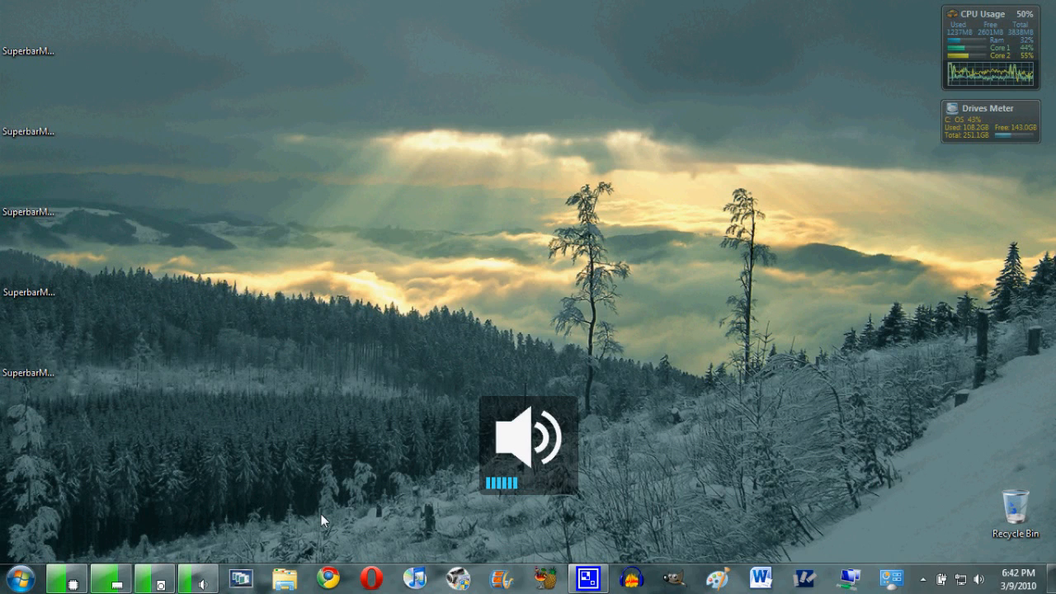
Step: Show the Volume monitor's status, set its level to about 40, and view its options
left_click(198, 577)
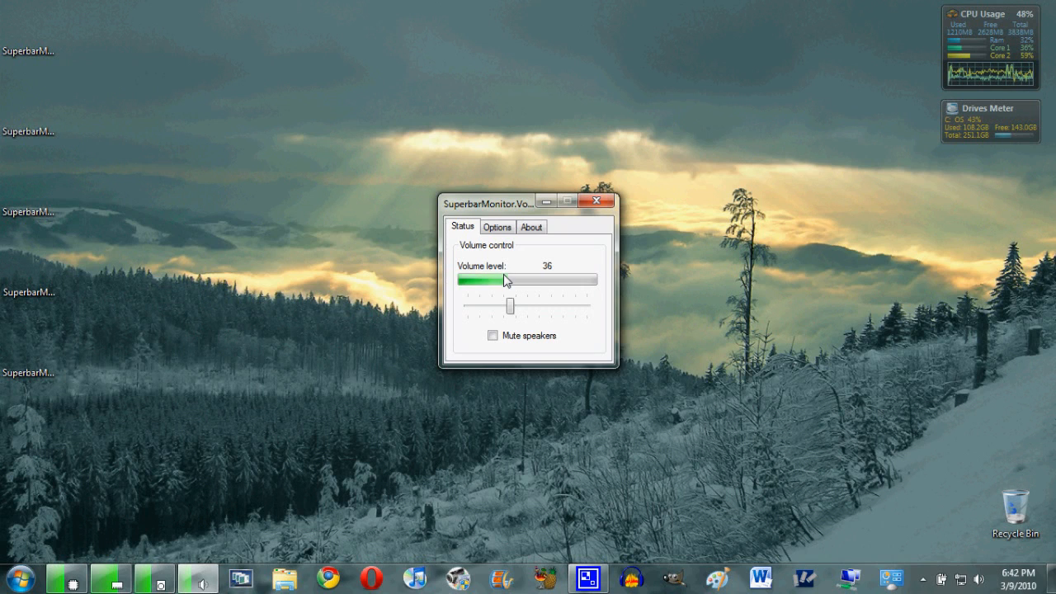
left_click_drag(510, 305, 559, 305)
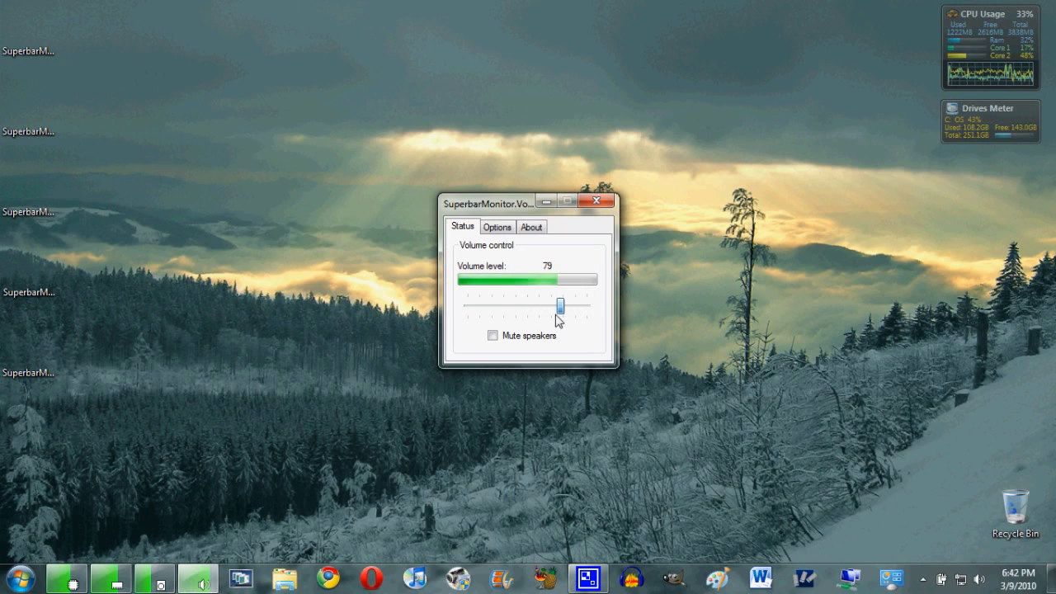
left_click_drag(560, 306, 515, 306)
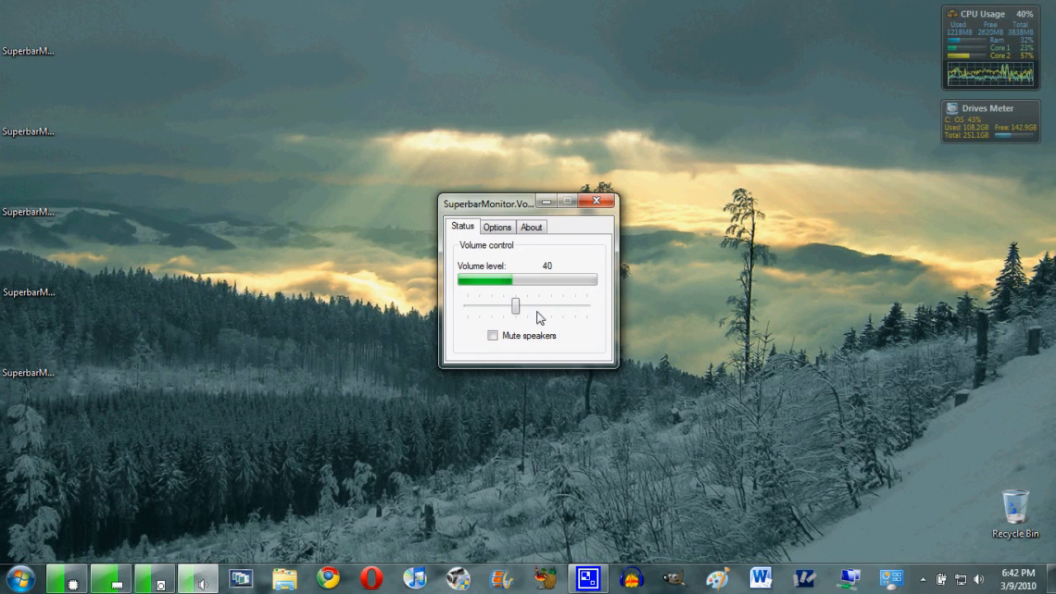
left_click(497, 228)
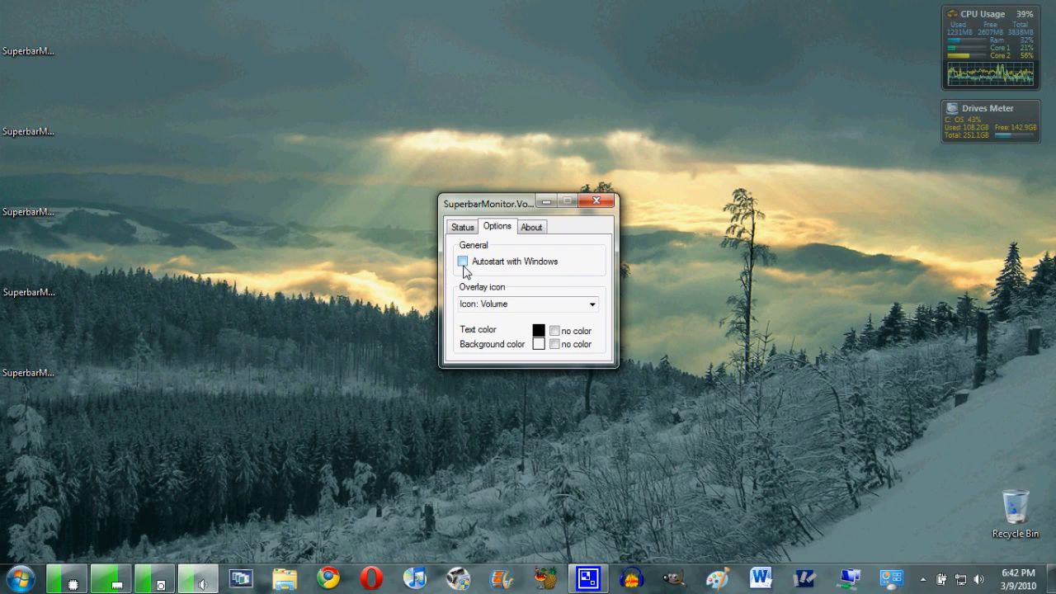
Step: Check the Autostart with Windows setting and close the Volume monitor window
left_click(462, 261)
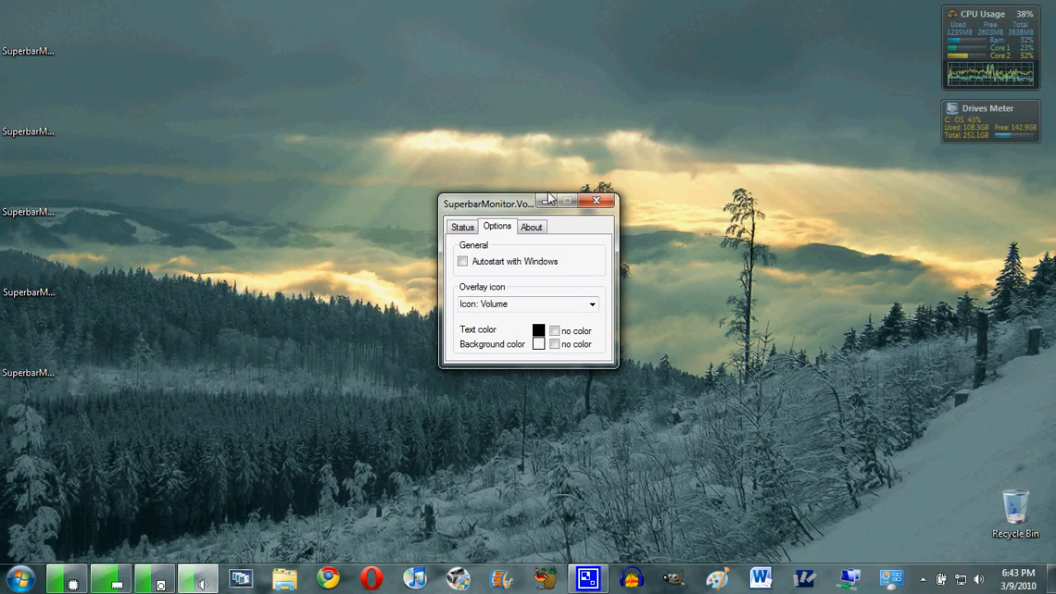
left_click(598, 202)
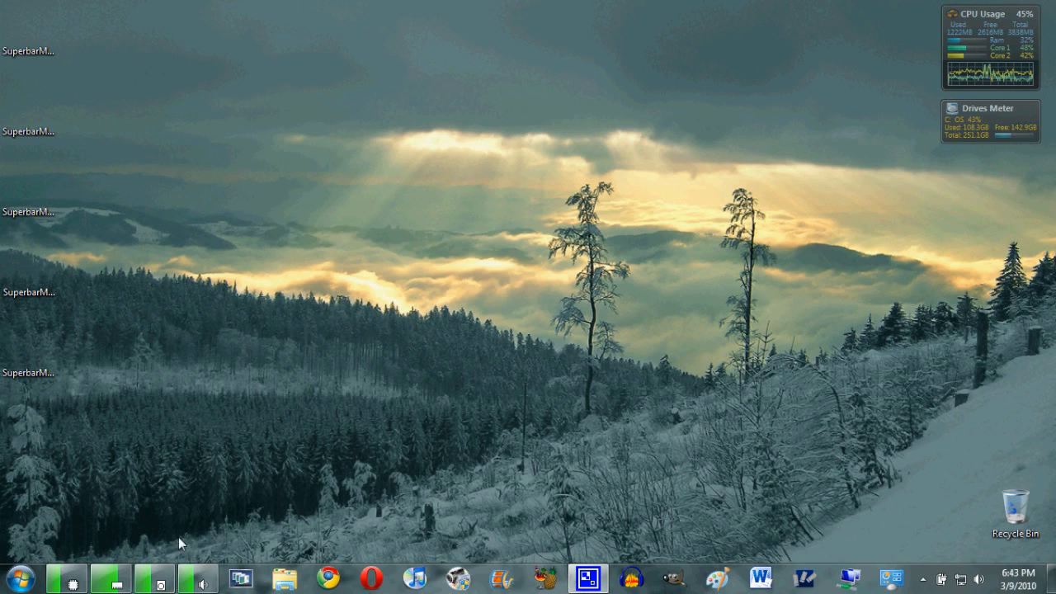
Step: Show the Disk monitor's status for drive C: at 43% usage with 143.463 GB free
left_click(155, 578)
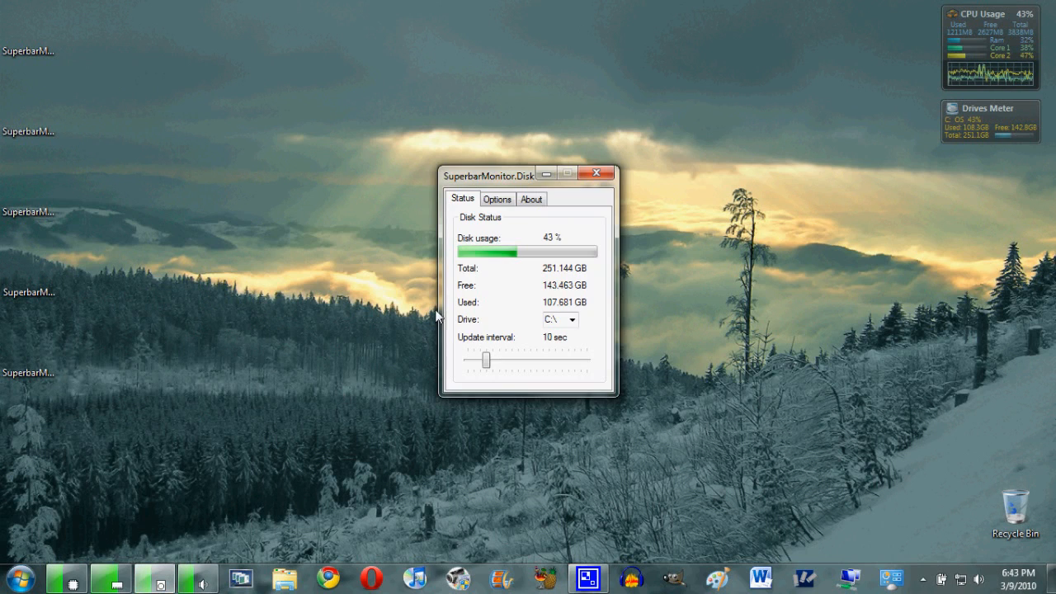
mouse_move(498, 303)
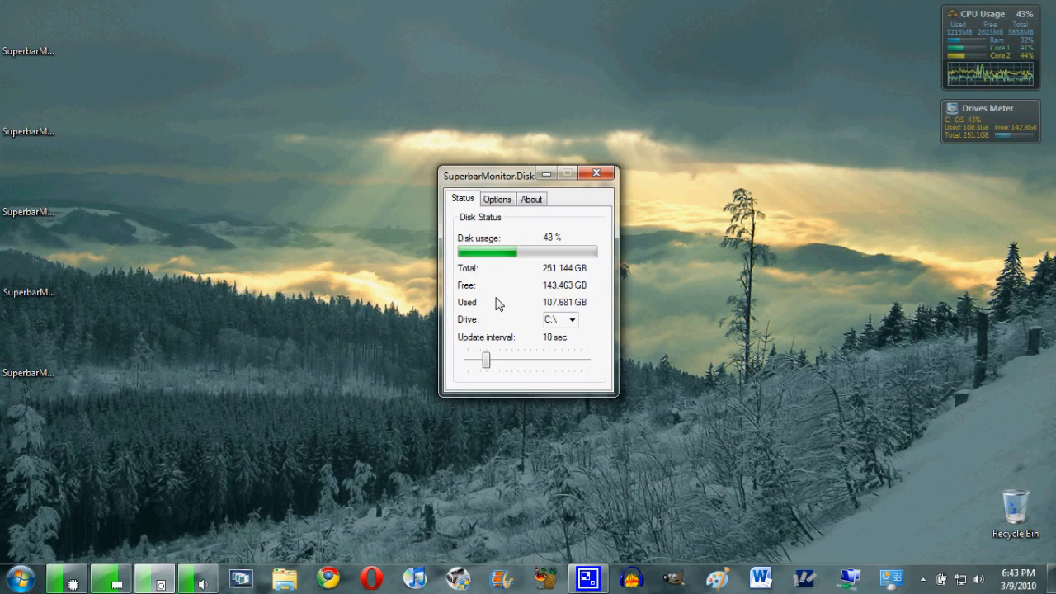